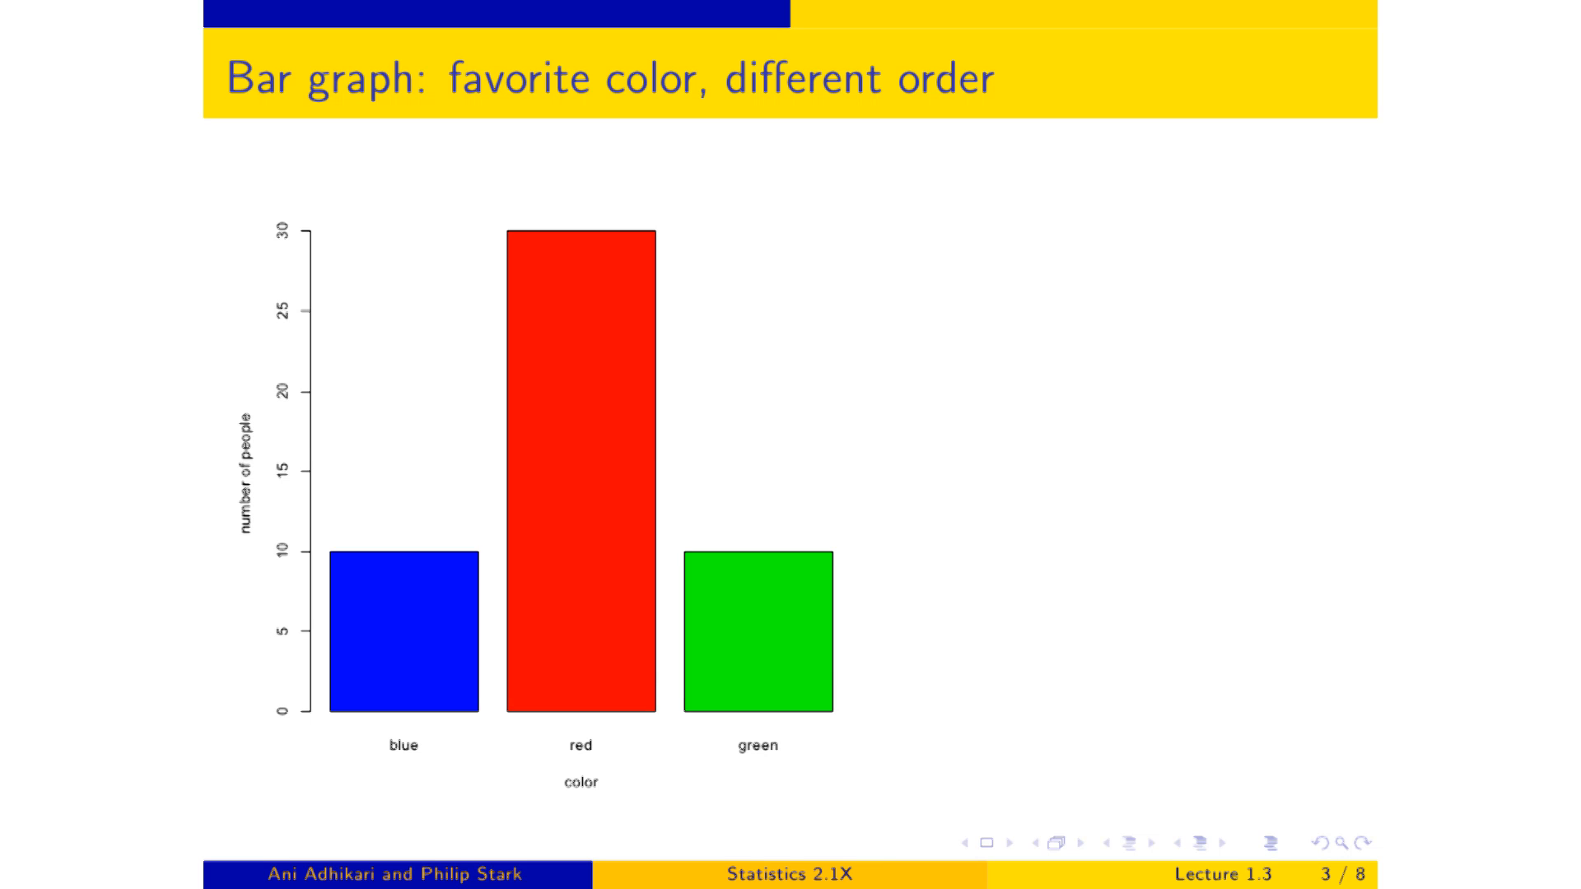
pyautogui.moveTo(777, 750)
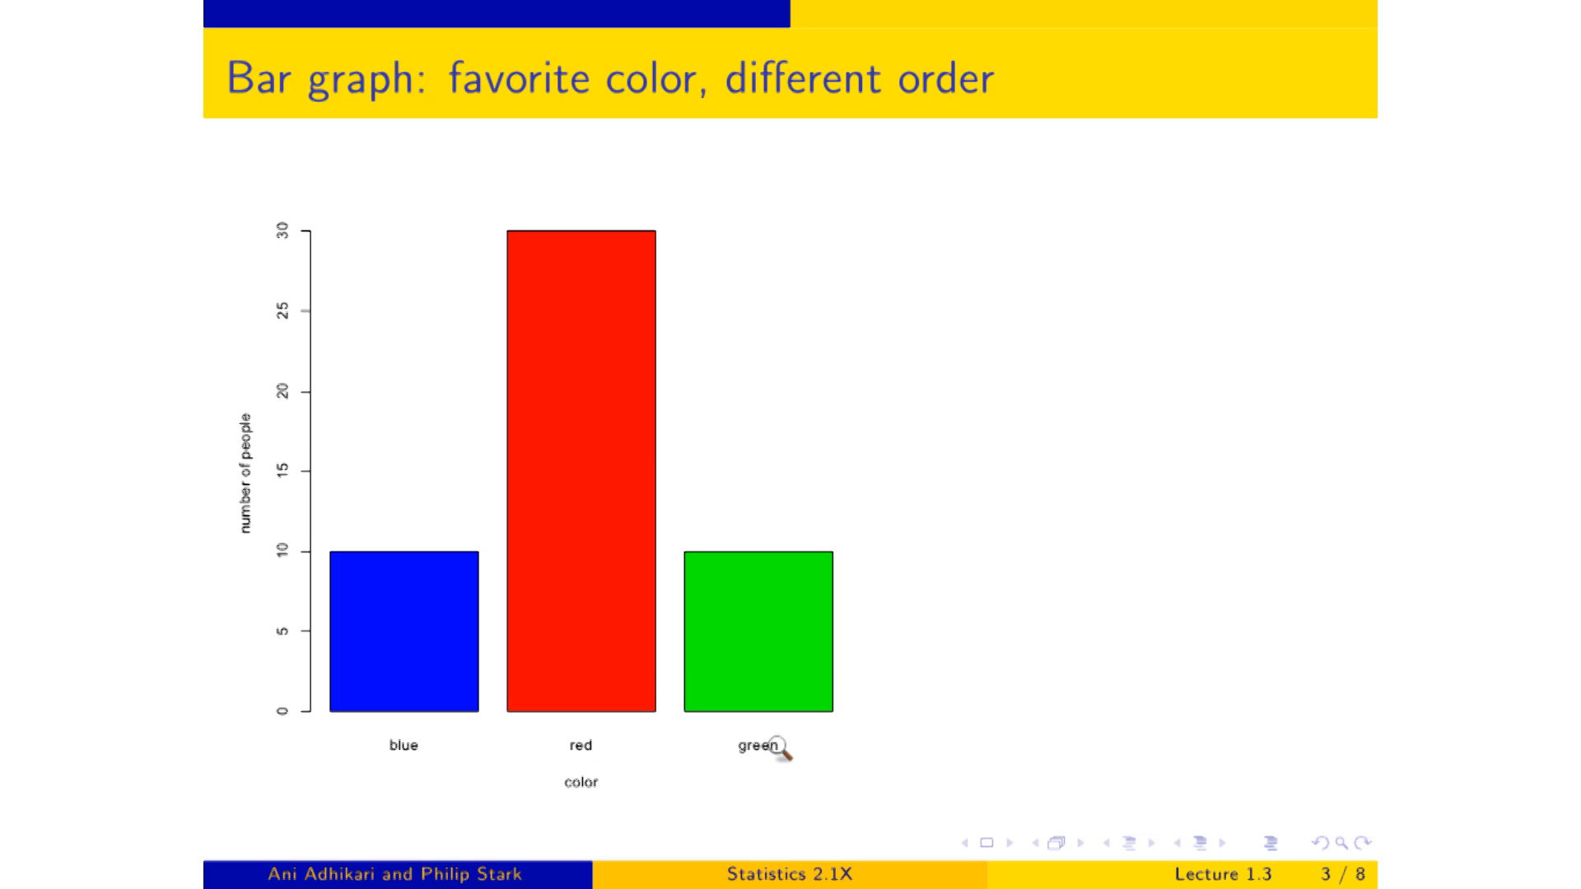
pyautogui.moveTo(886, 766)
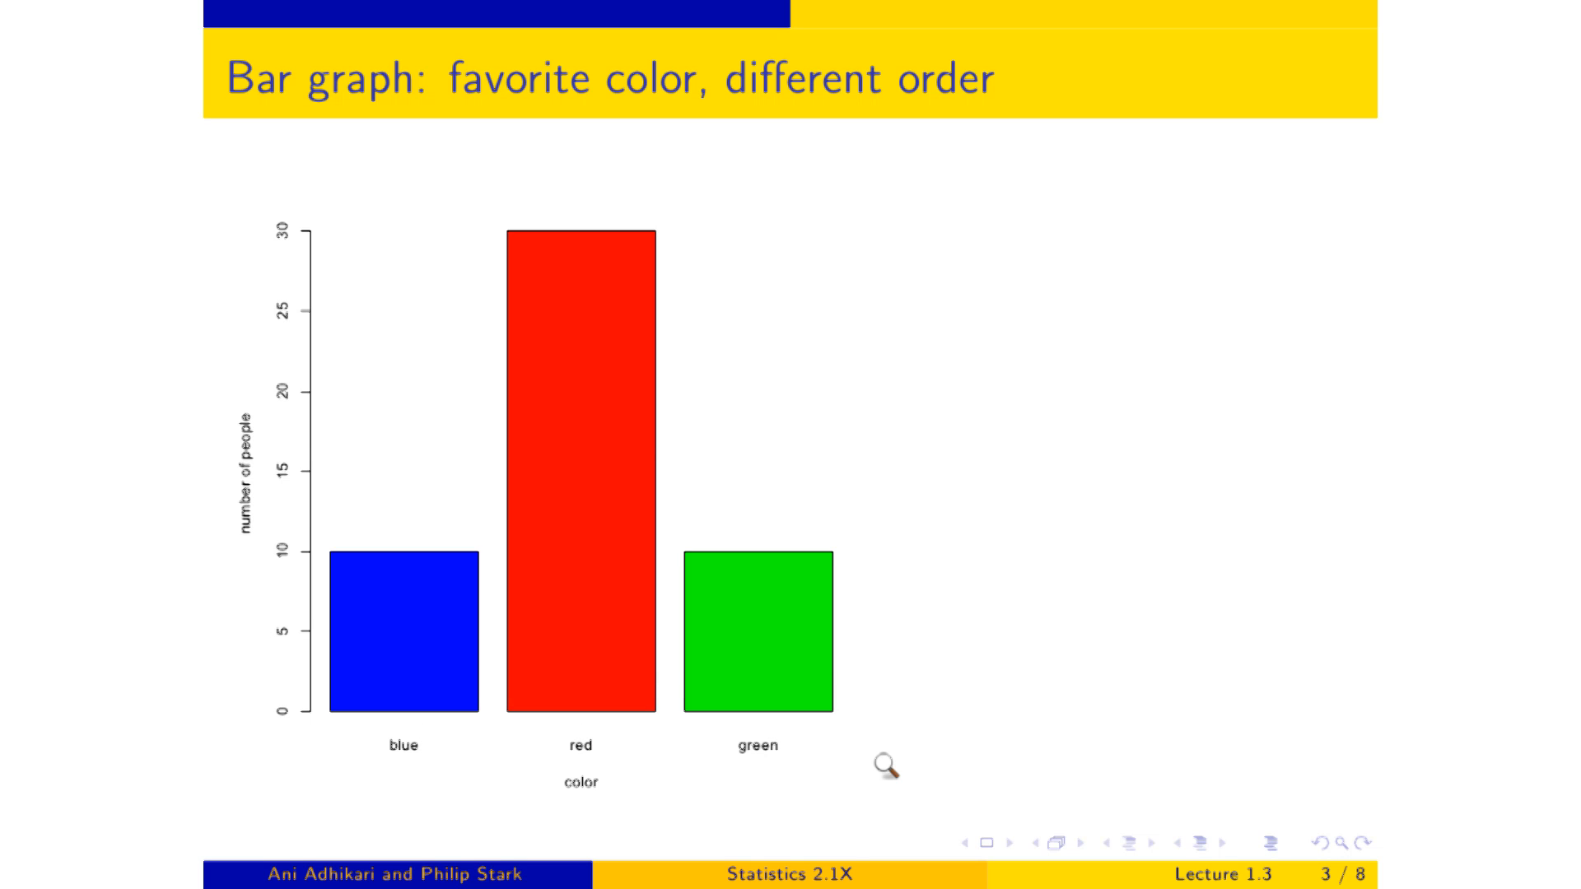
pyautogui.moveTo(498, 710)
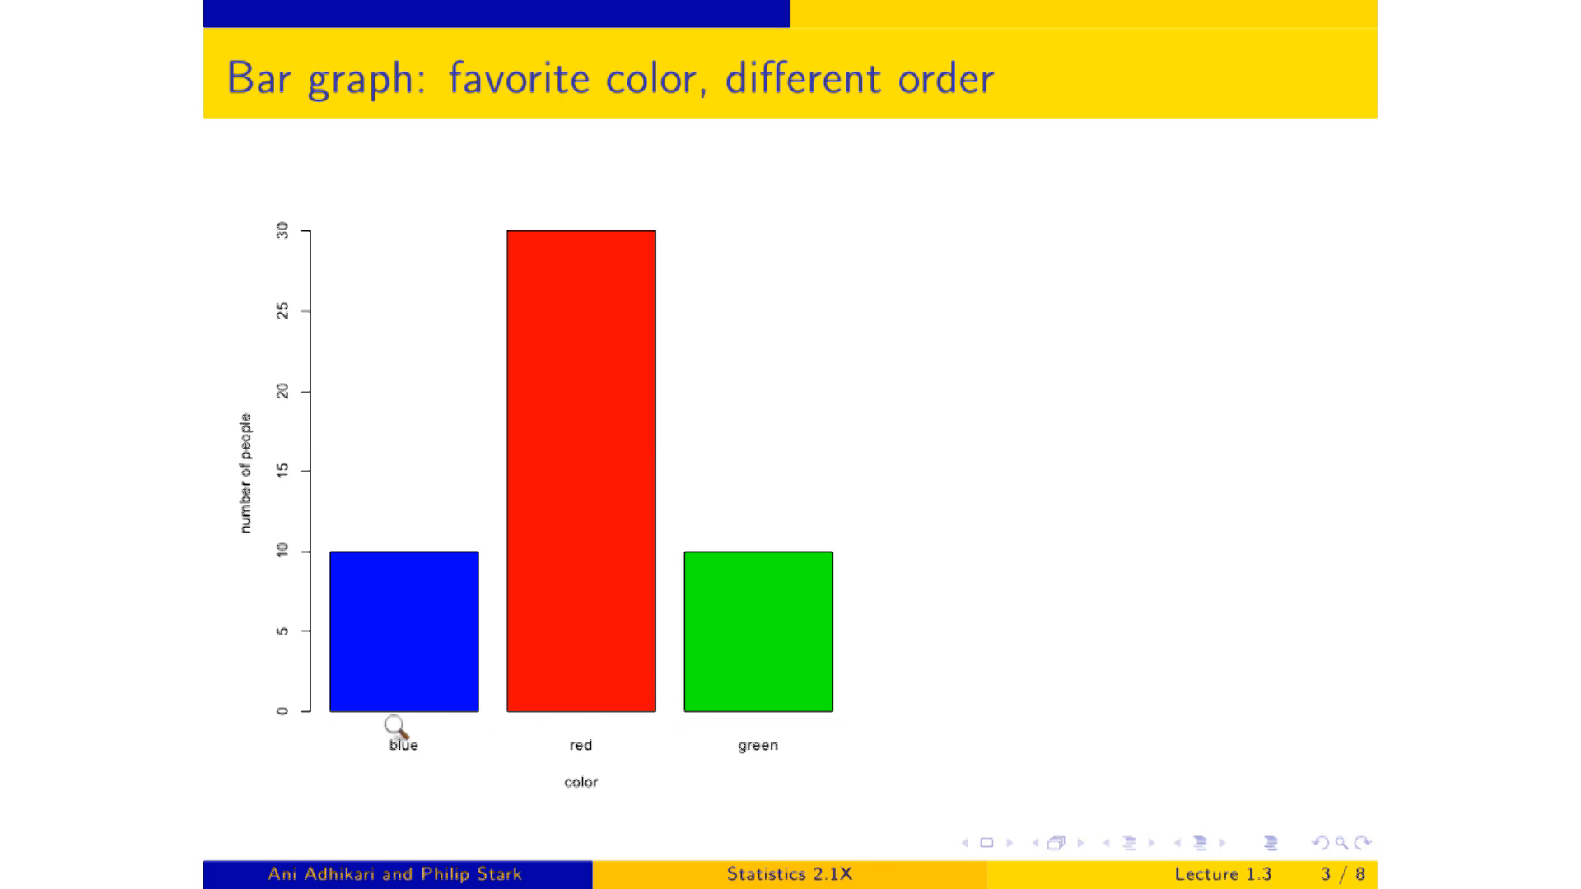
pyautogui.moveTo(734, 728)
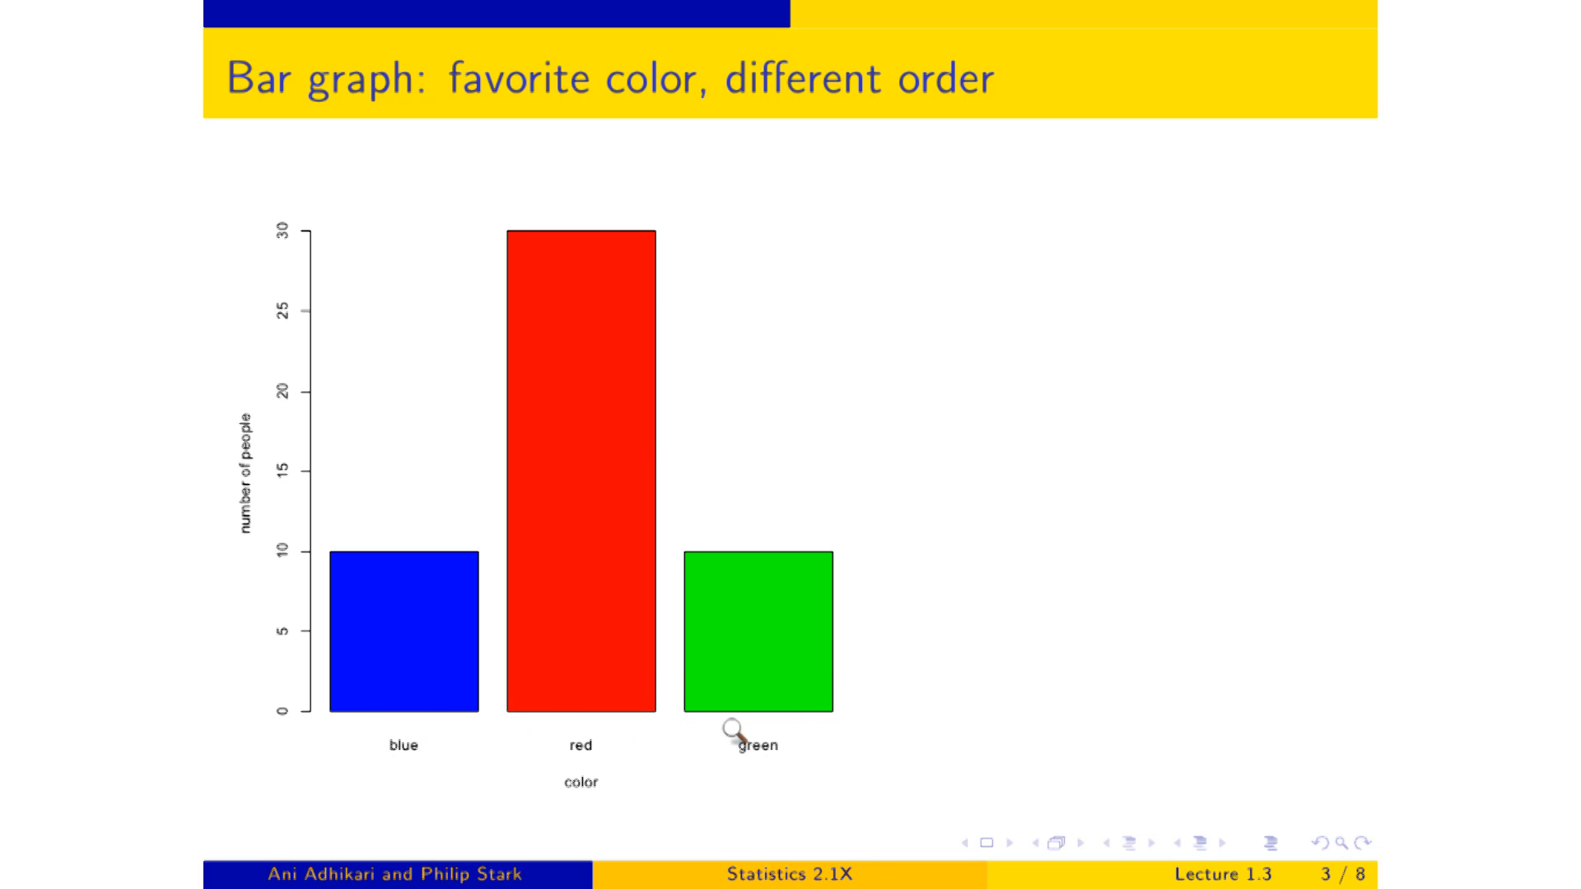
pyautogui.moveTo(1041, 764)
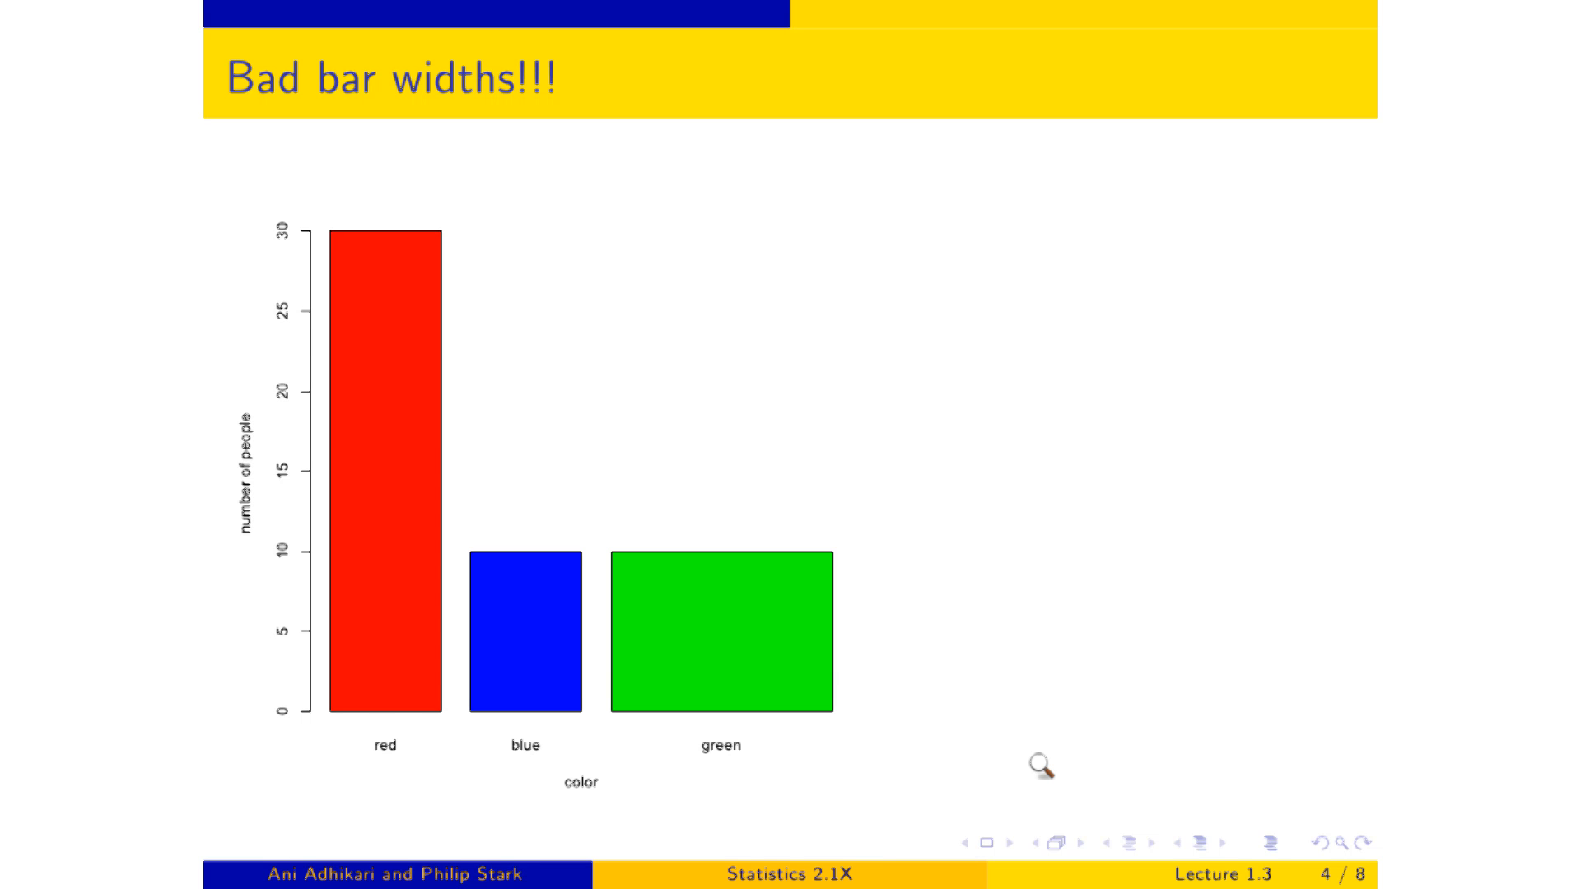
pyautogui.moveTo(623, 728)
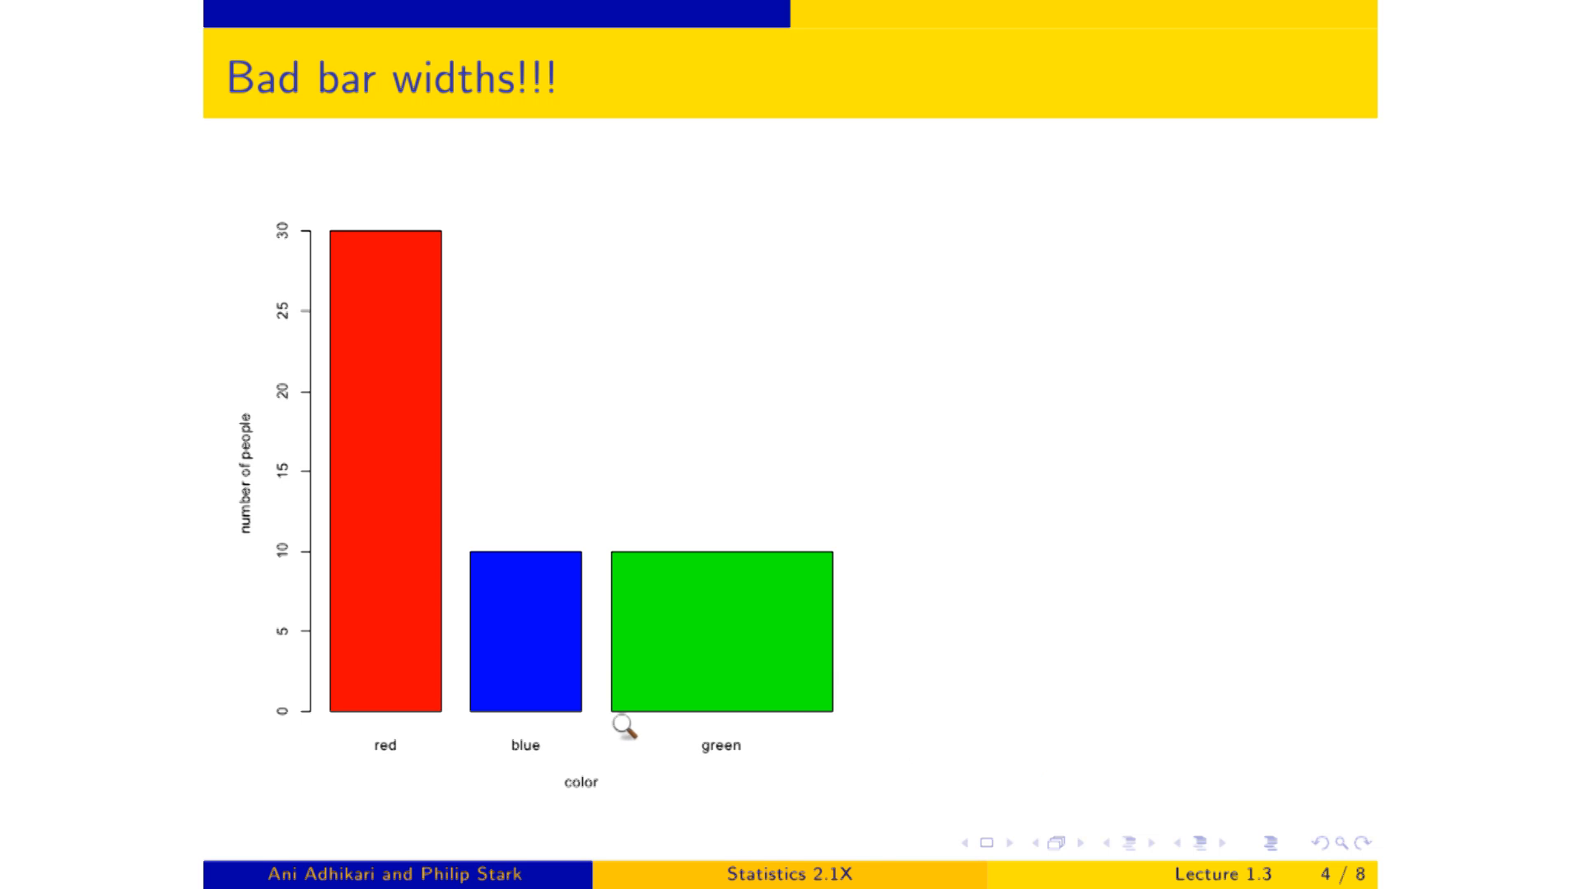
pyautogui.moveTo(884, 743)
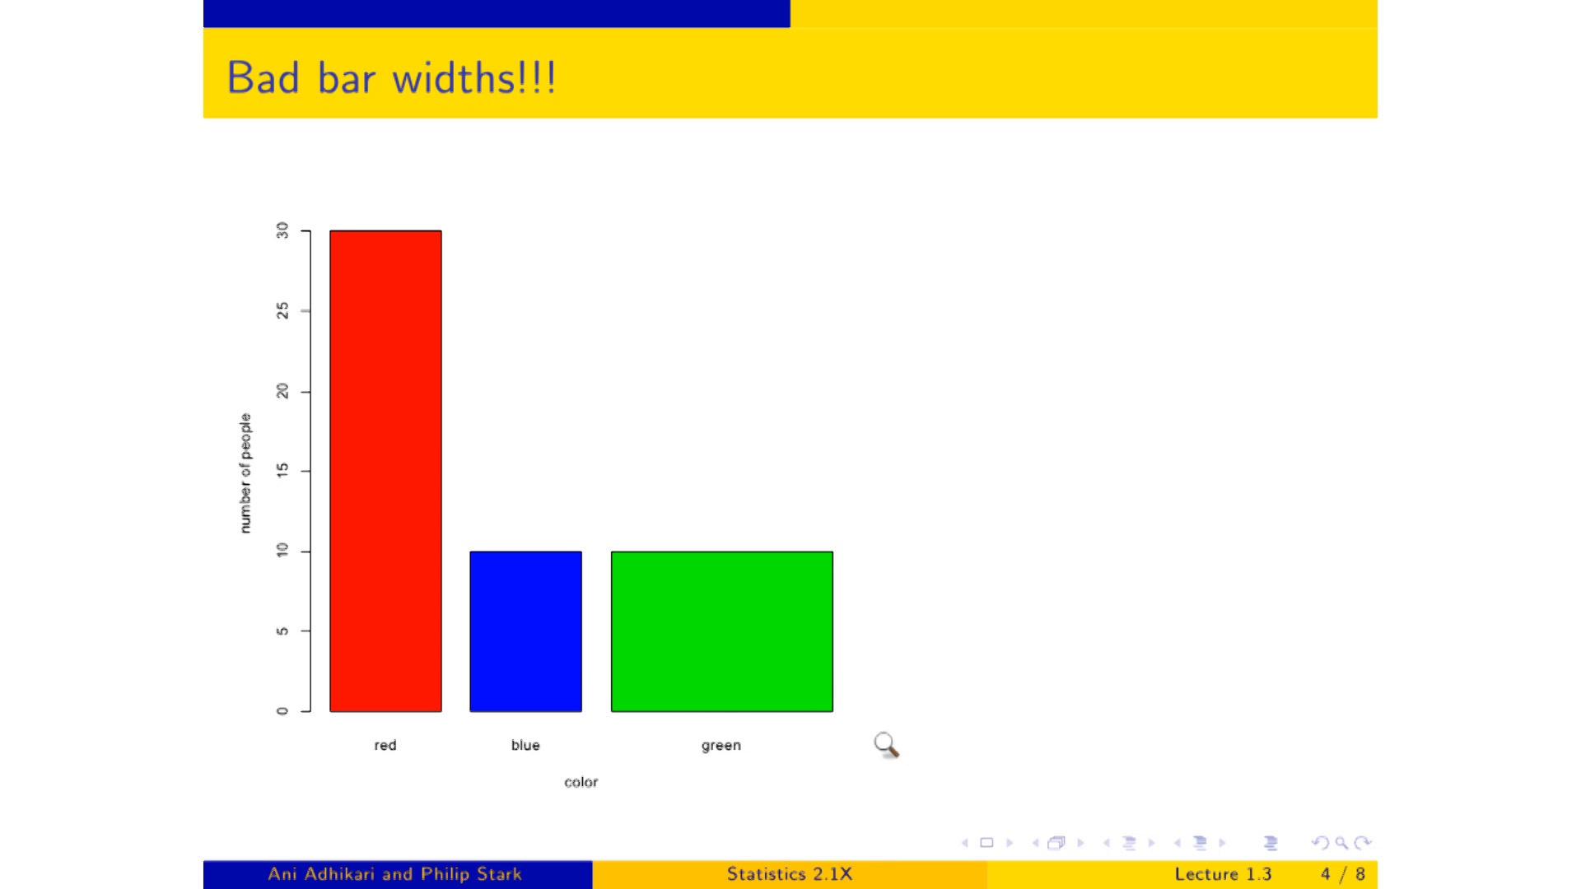
pyautogui.moveTo(521, 728)
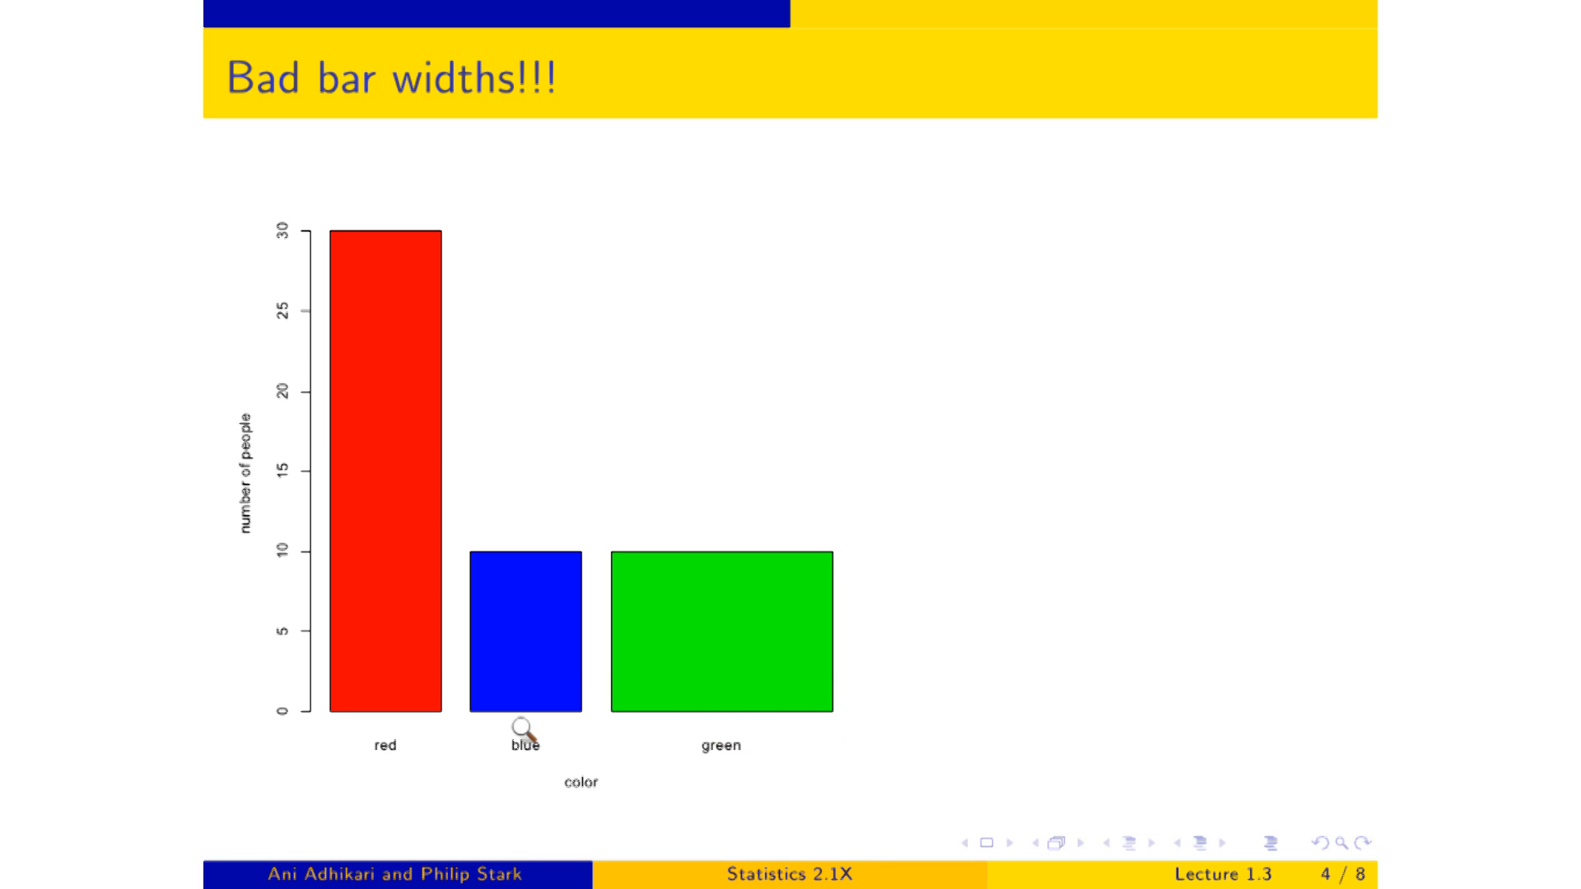
pyautogui.moveTo(417, 561)
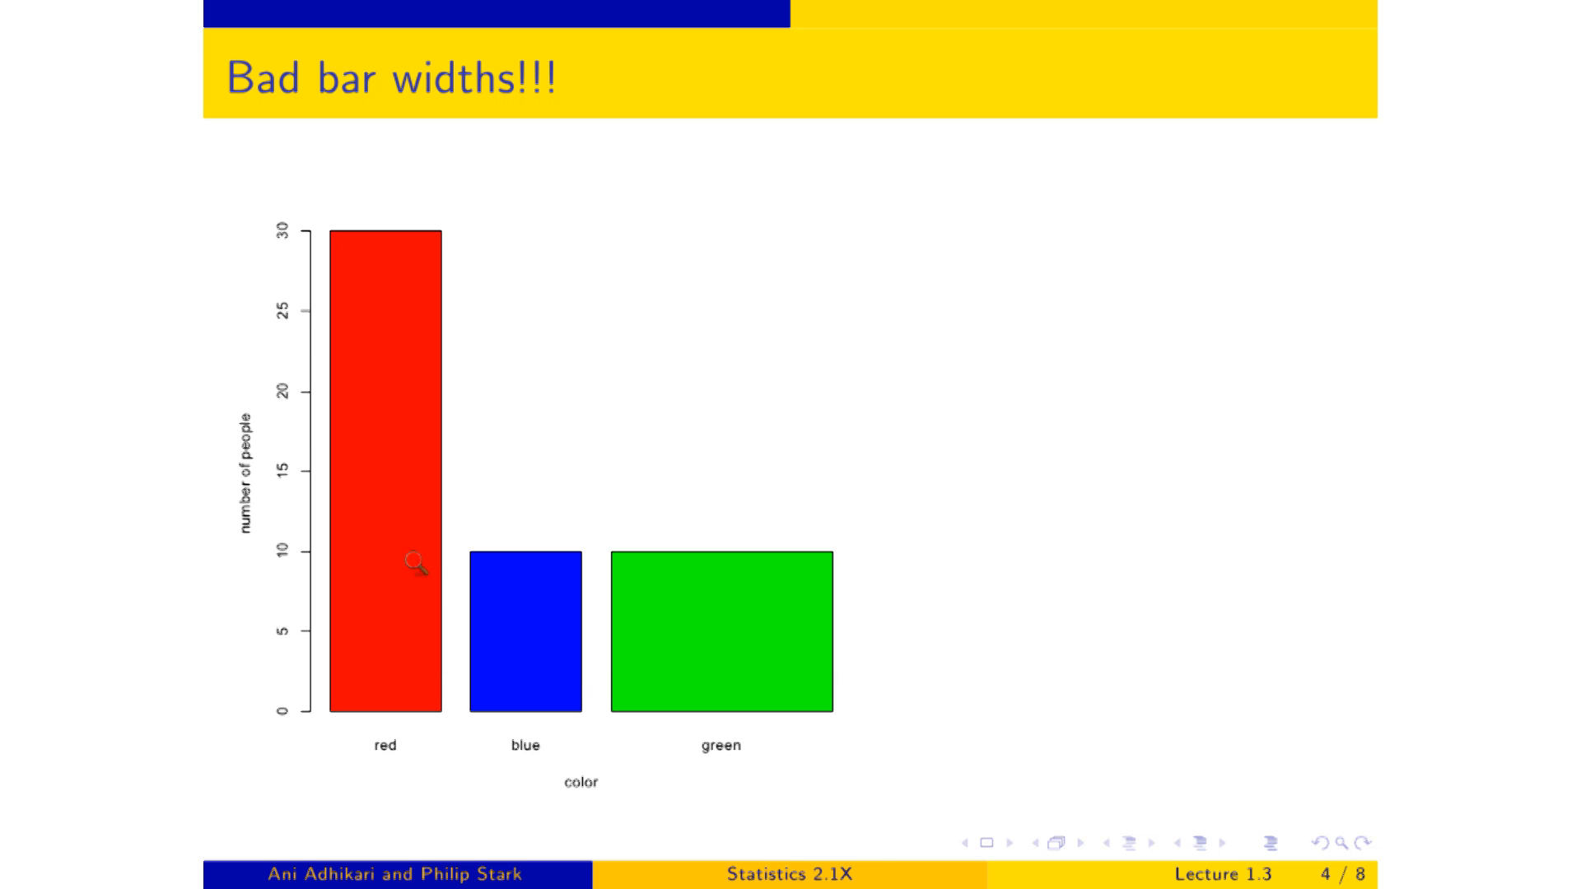
pyautogui.moveTo(911, 755)
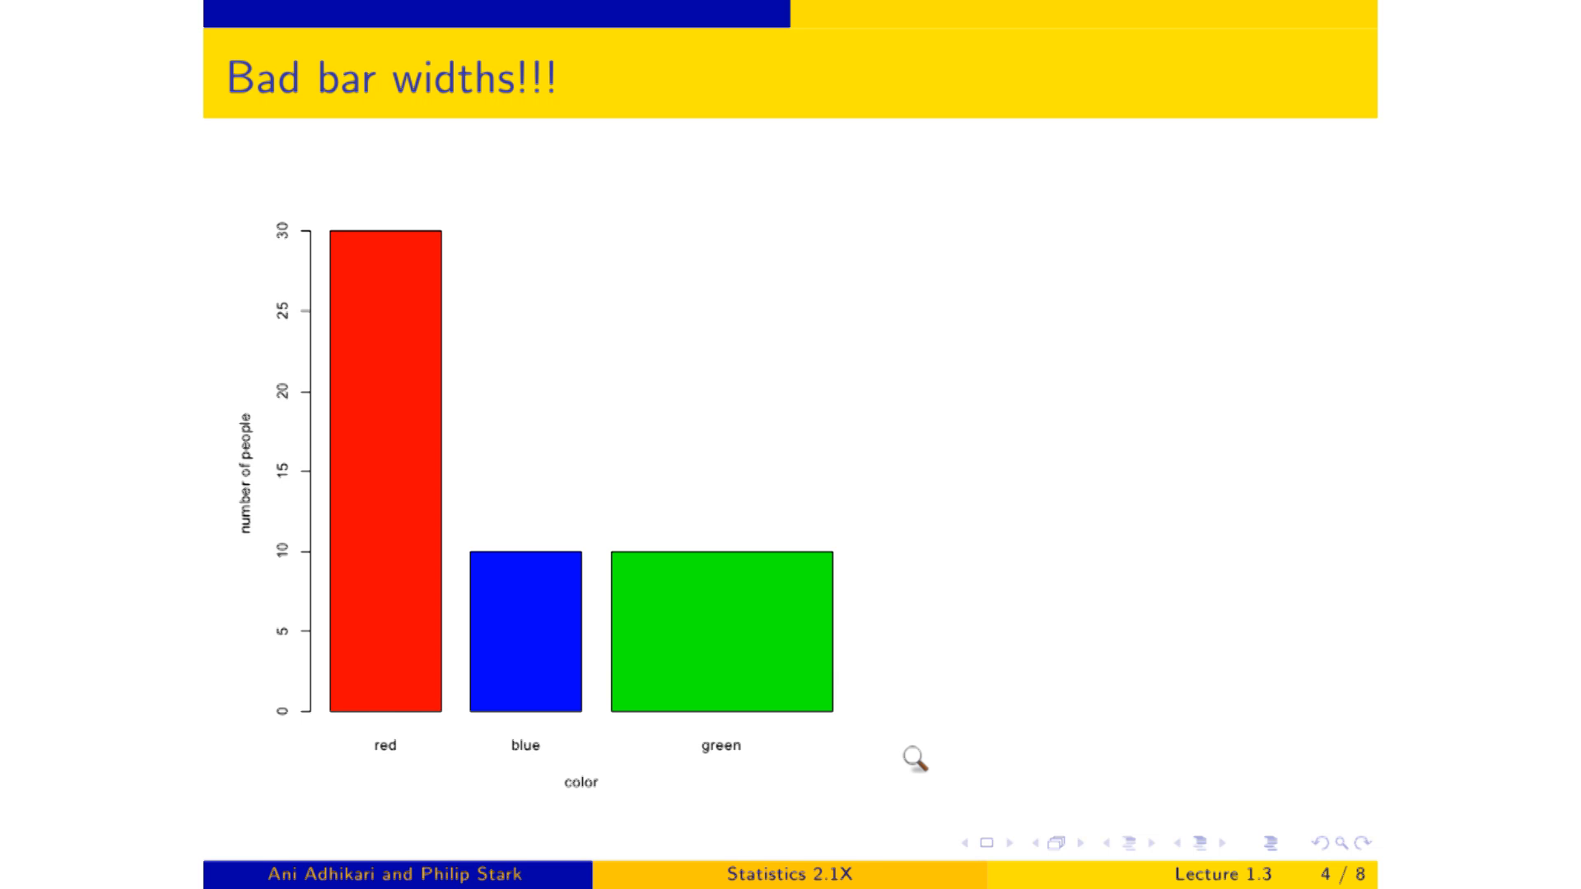
pyautogui.moveTo(600, 554)
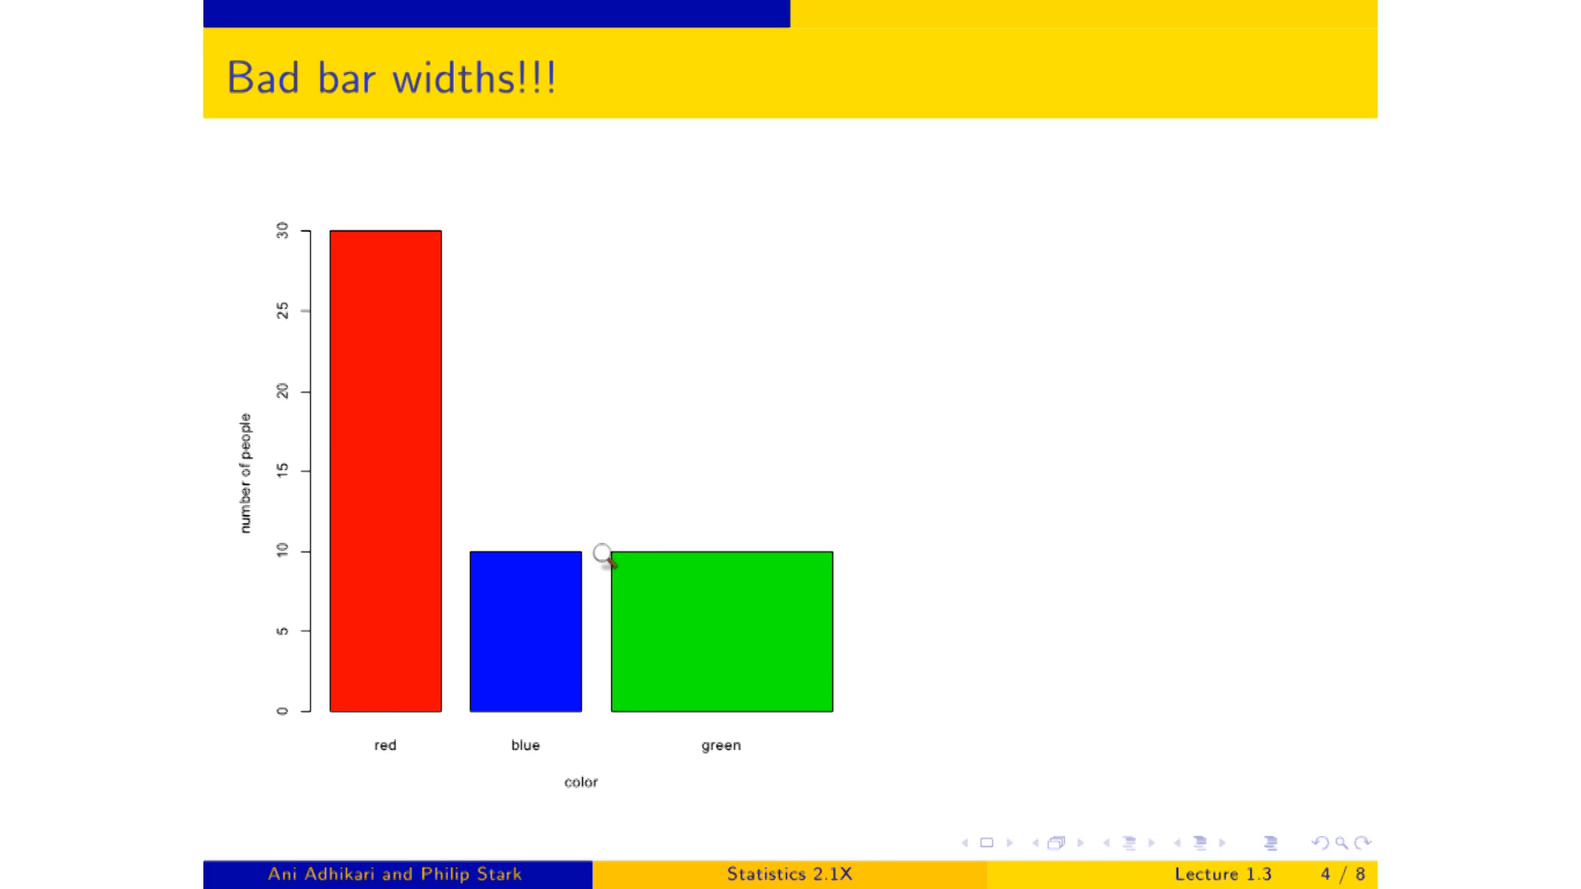
pyautogui.moveTo(574, 560)
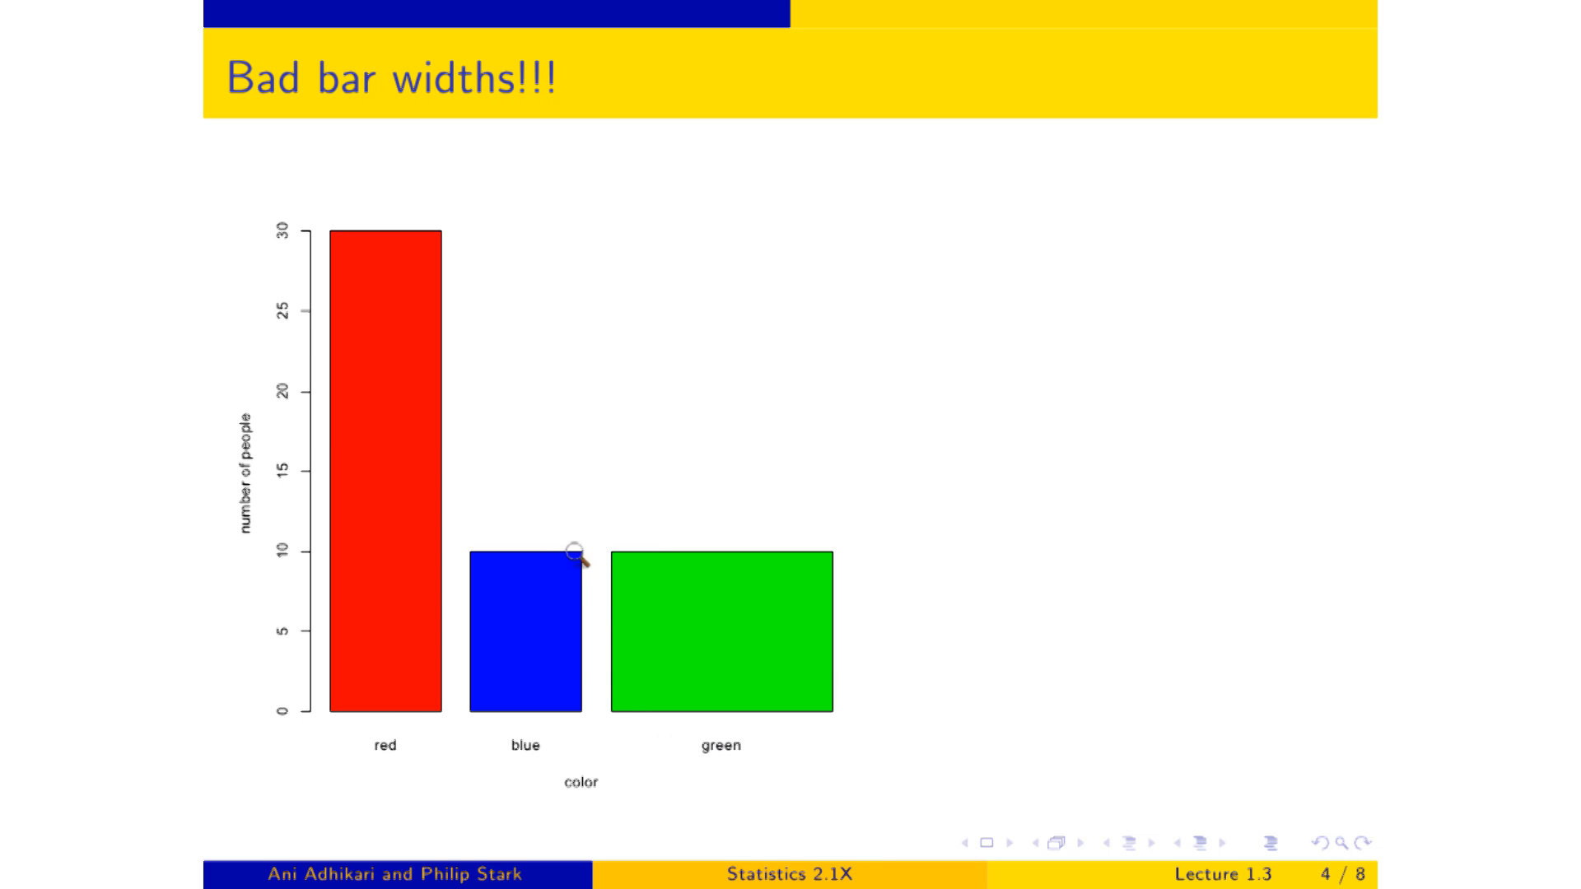
pyautogui.moveTo(619, 726)
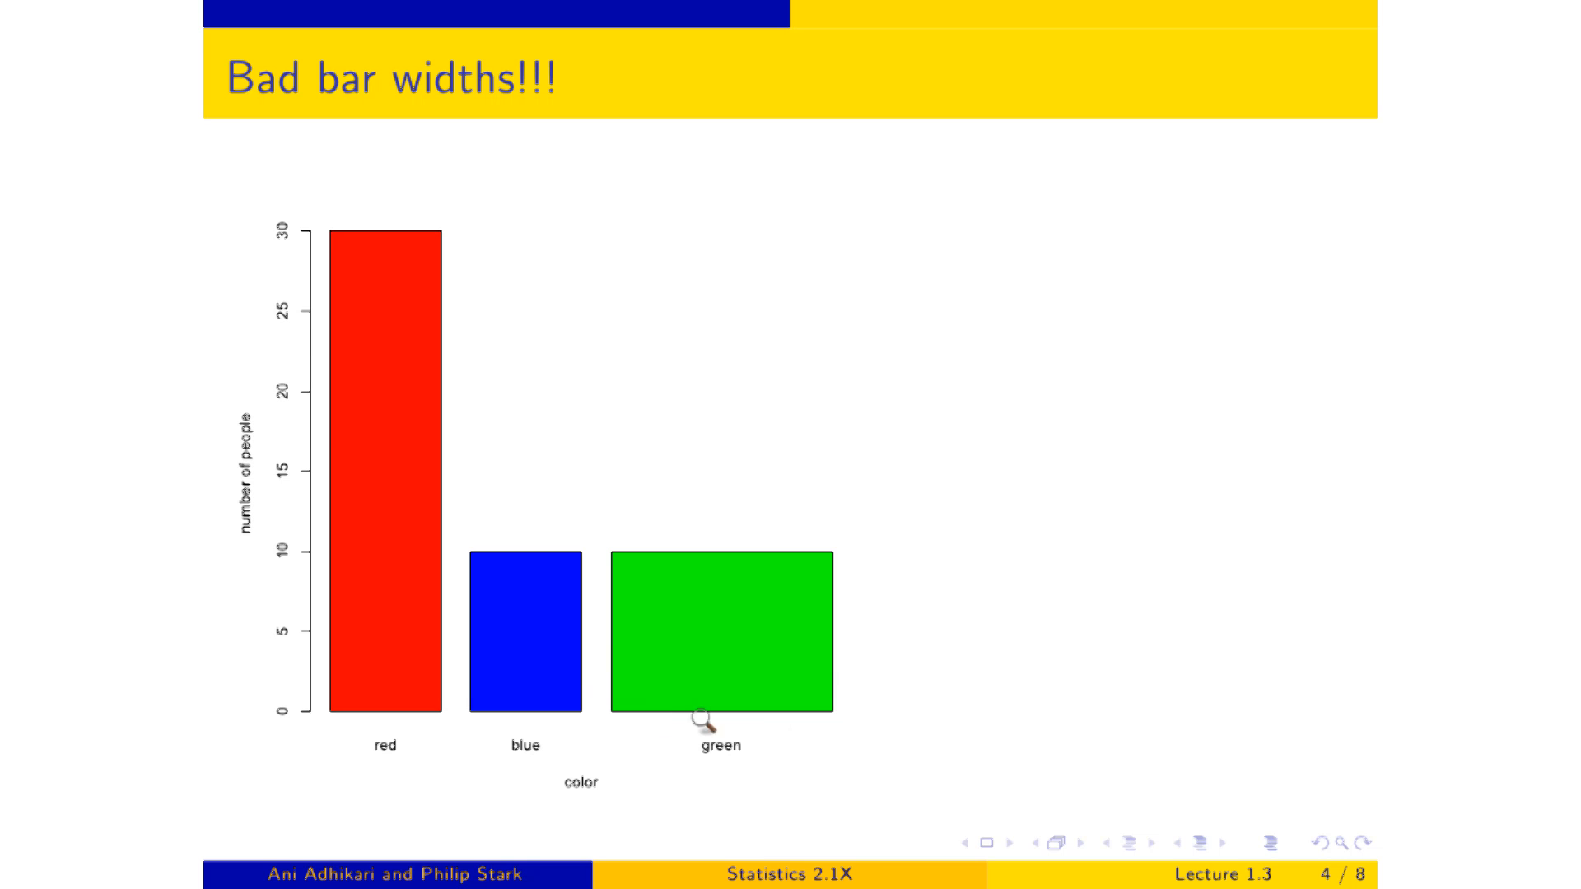
pyautogui.moveTo(909, 729)
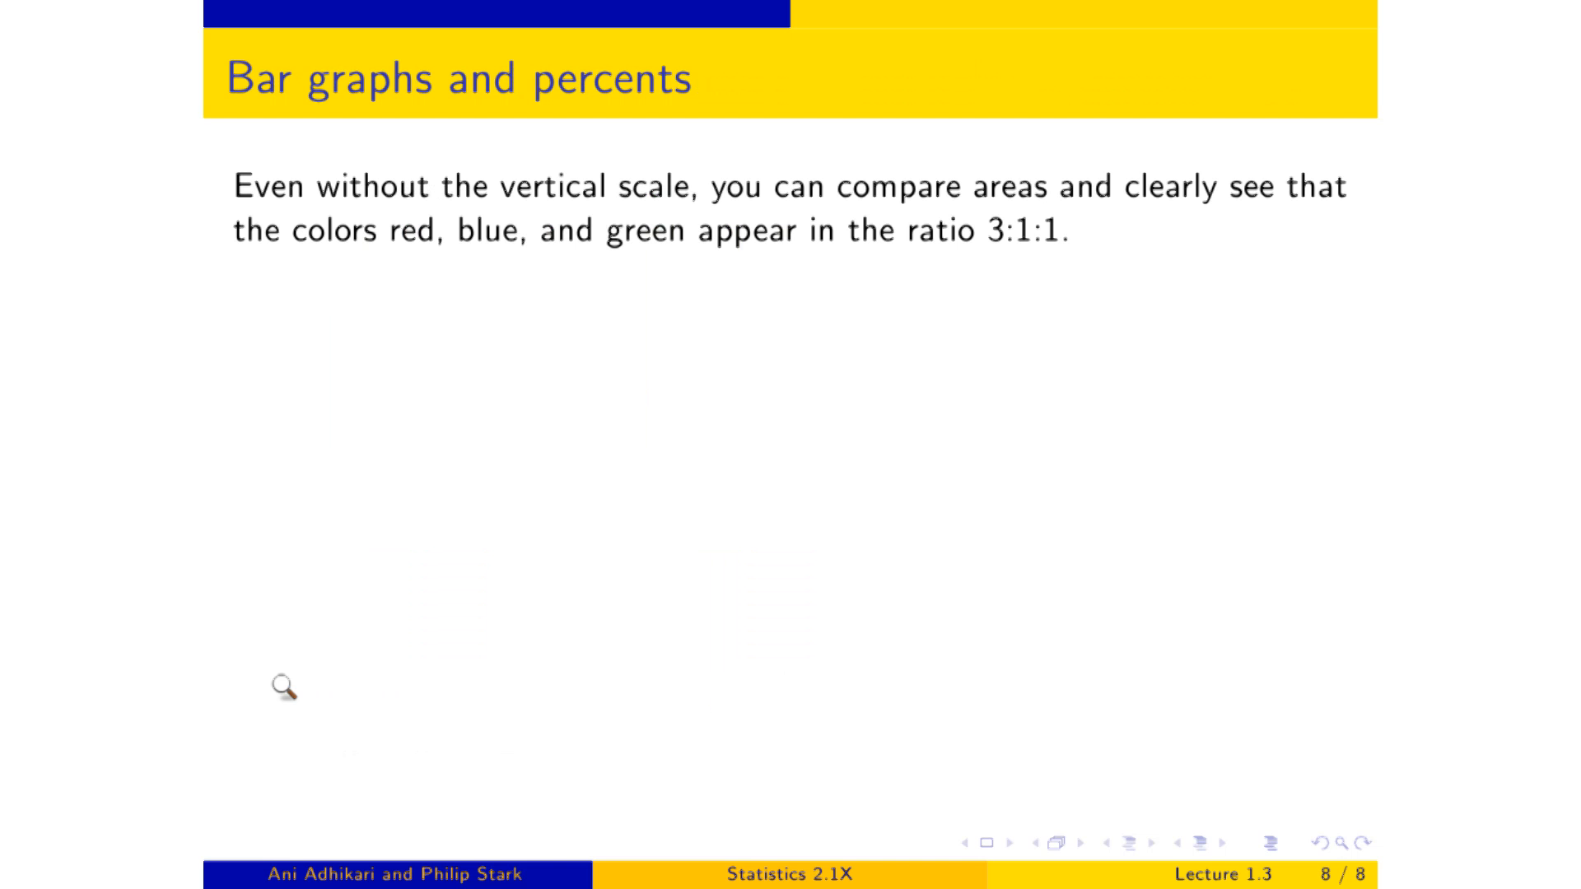
pyautogui.moveTo(512, 349)
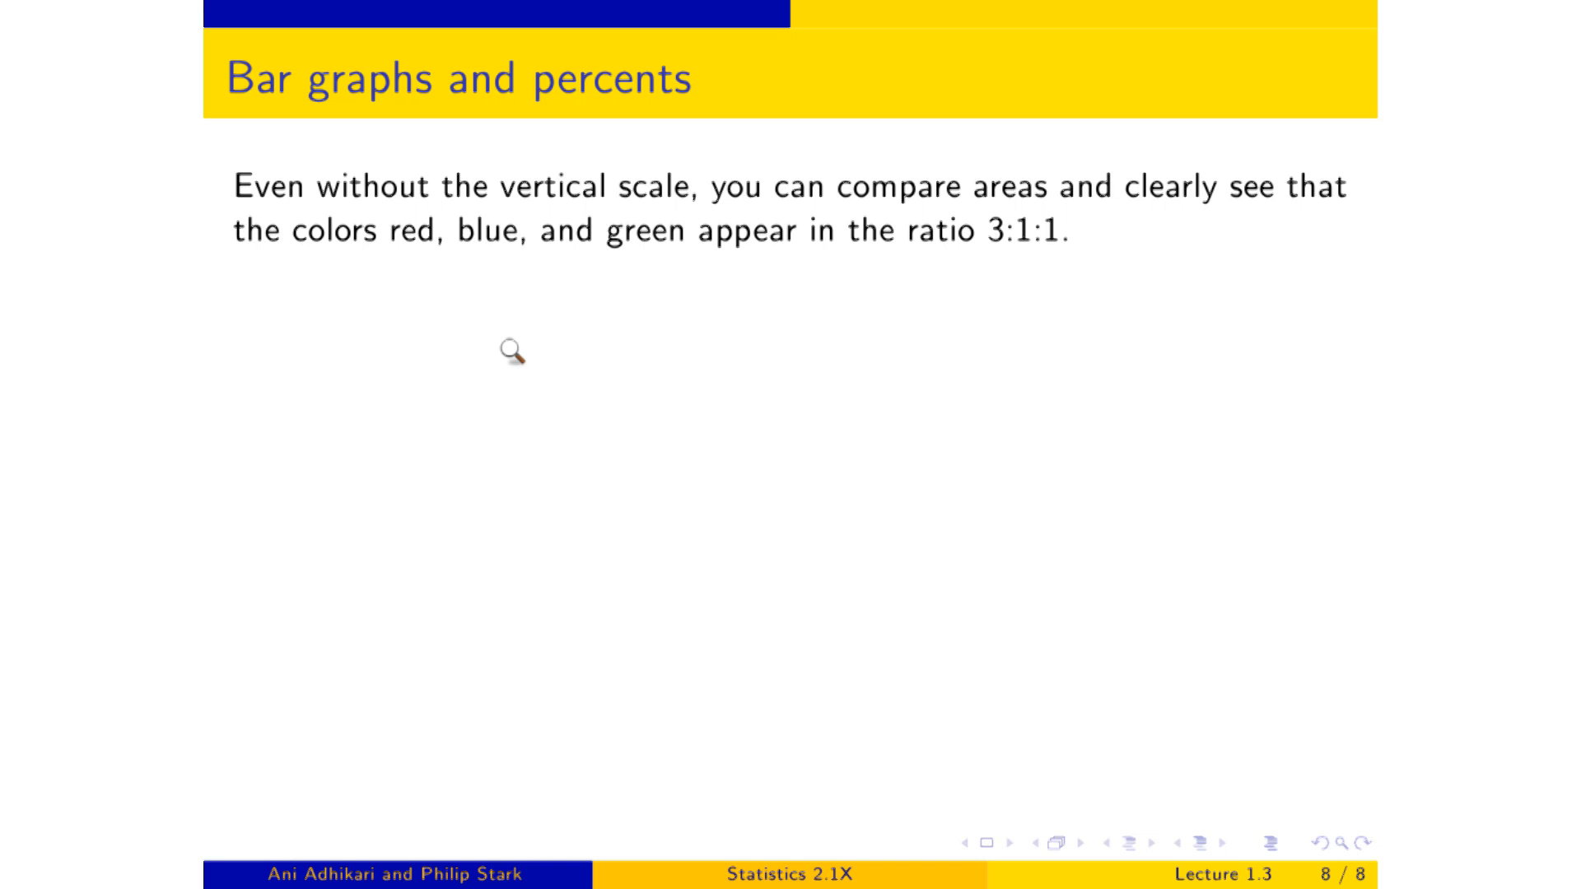
pyautogui.moveTo(796, 387)
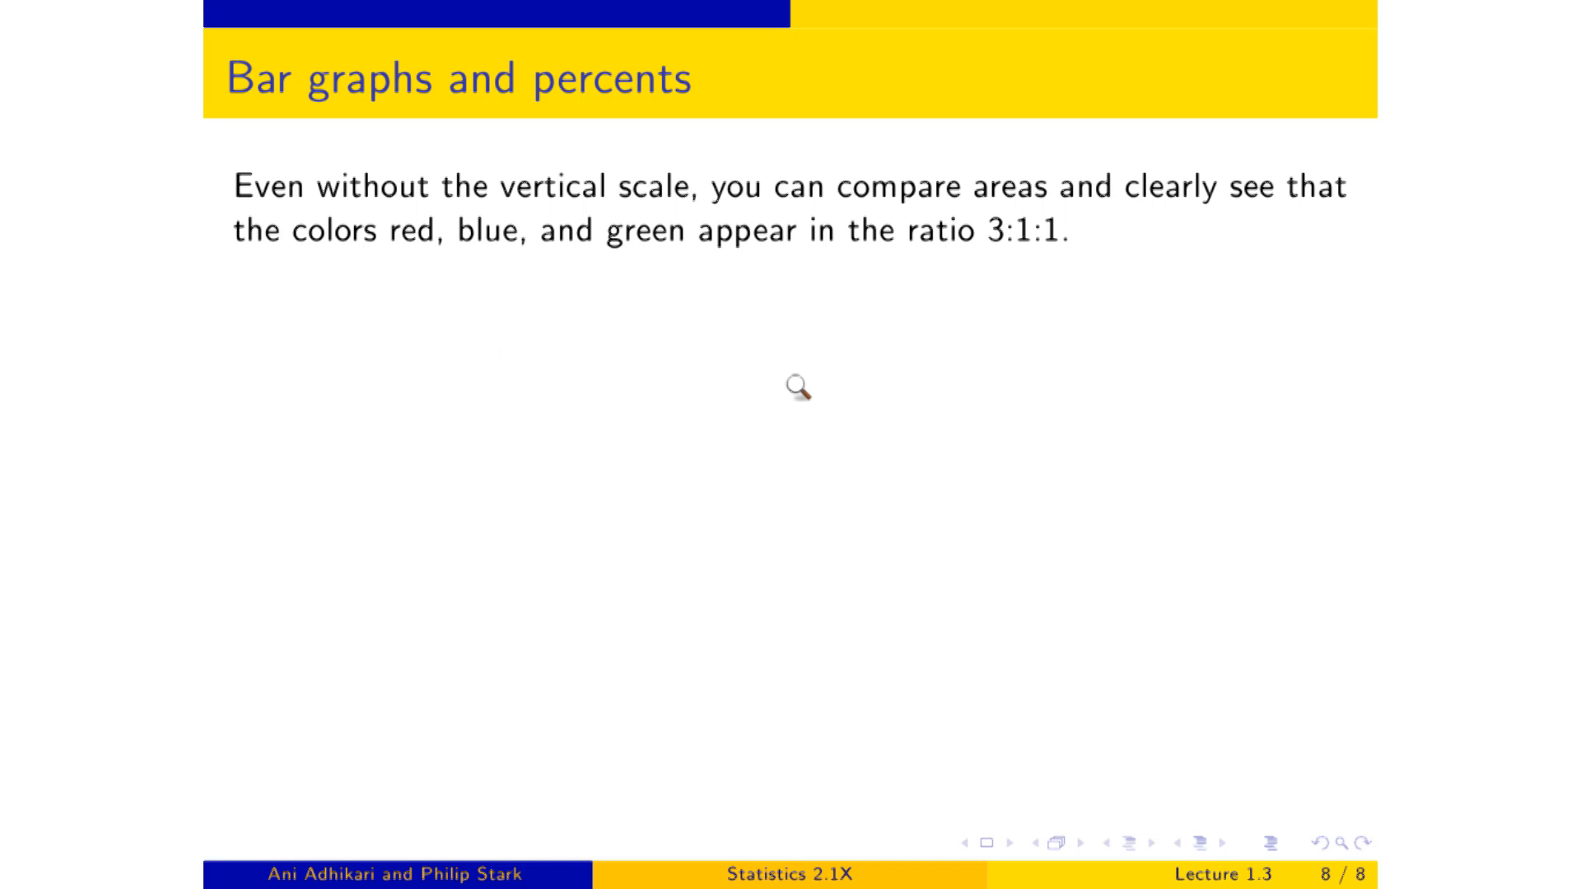
pyautogui.moveTo(1088, 462)
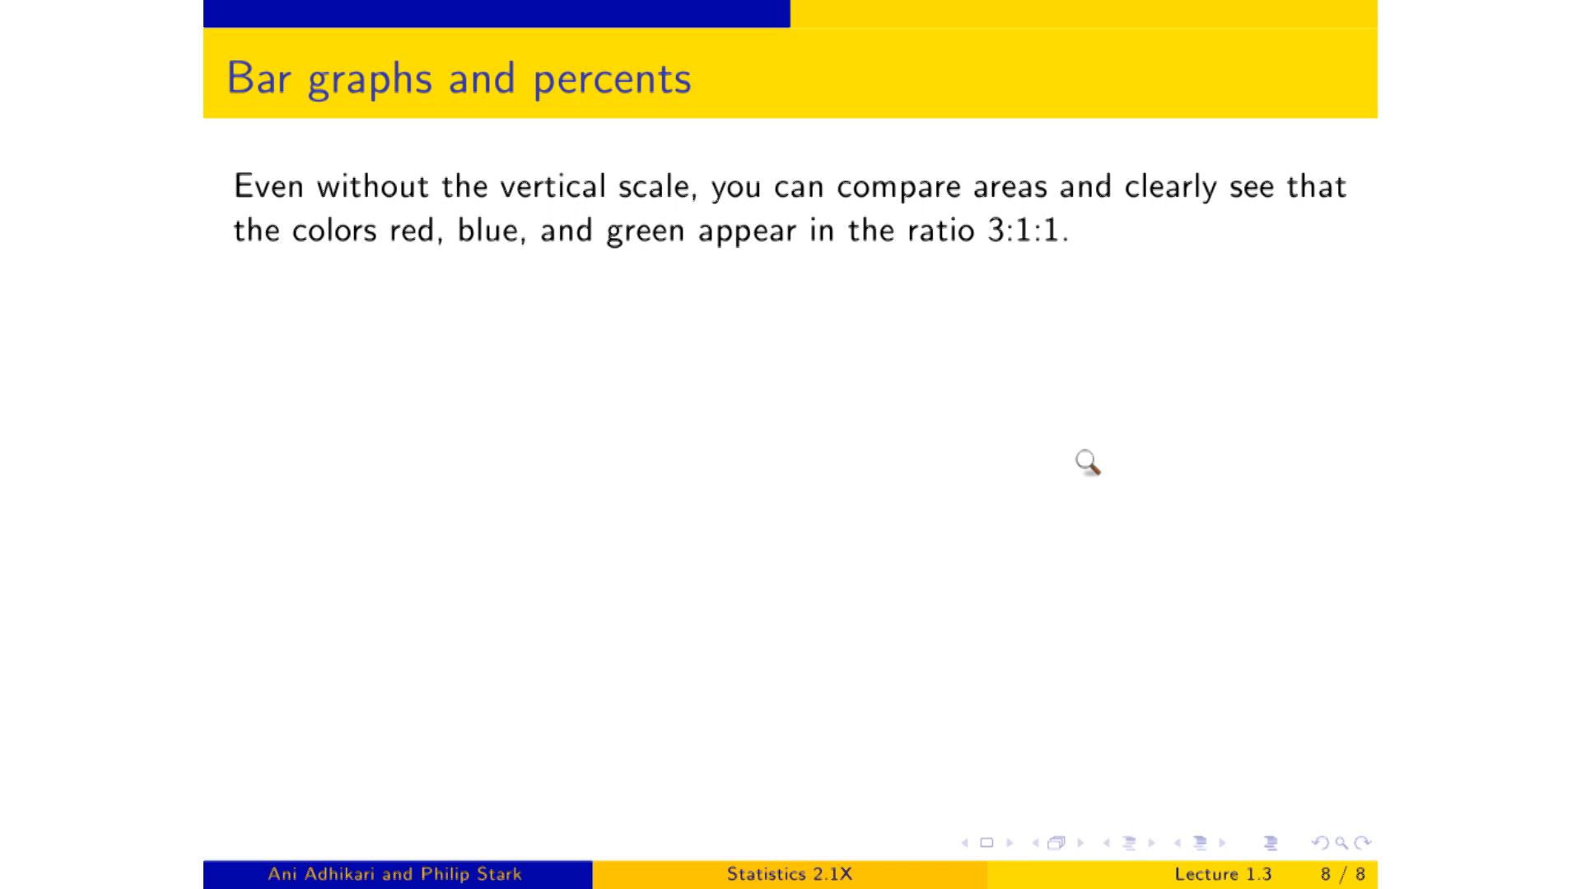